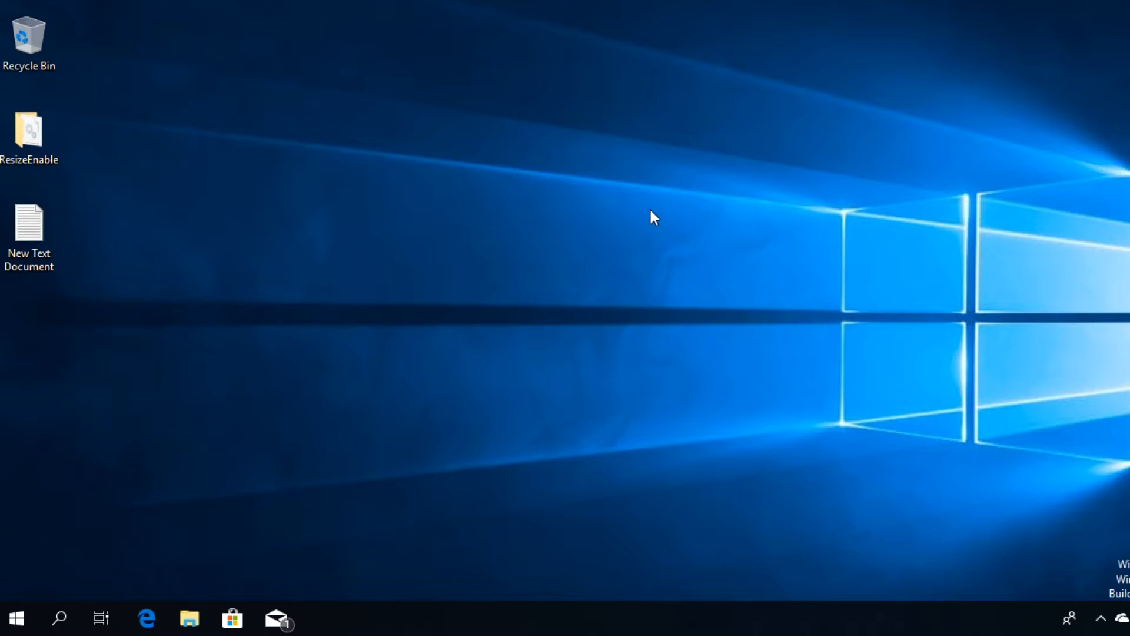
mouse_move(394, 437)
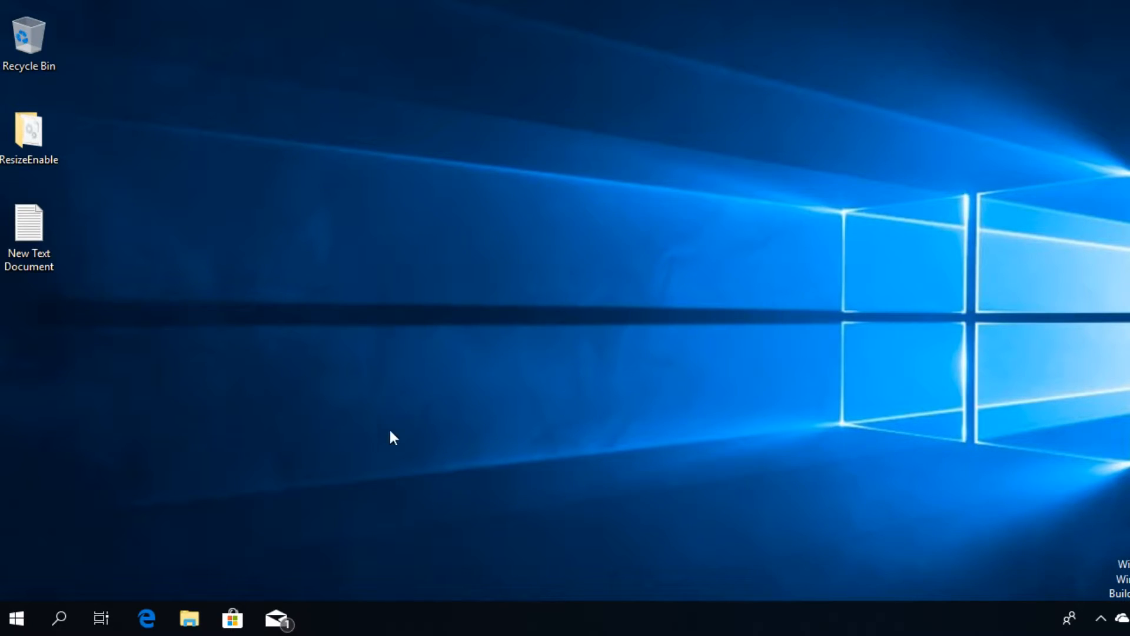
mouse_move(359, 459)
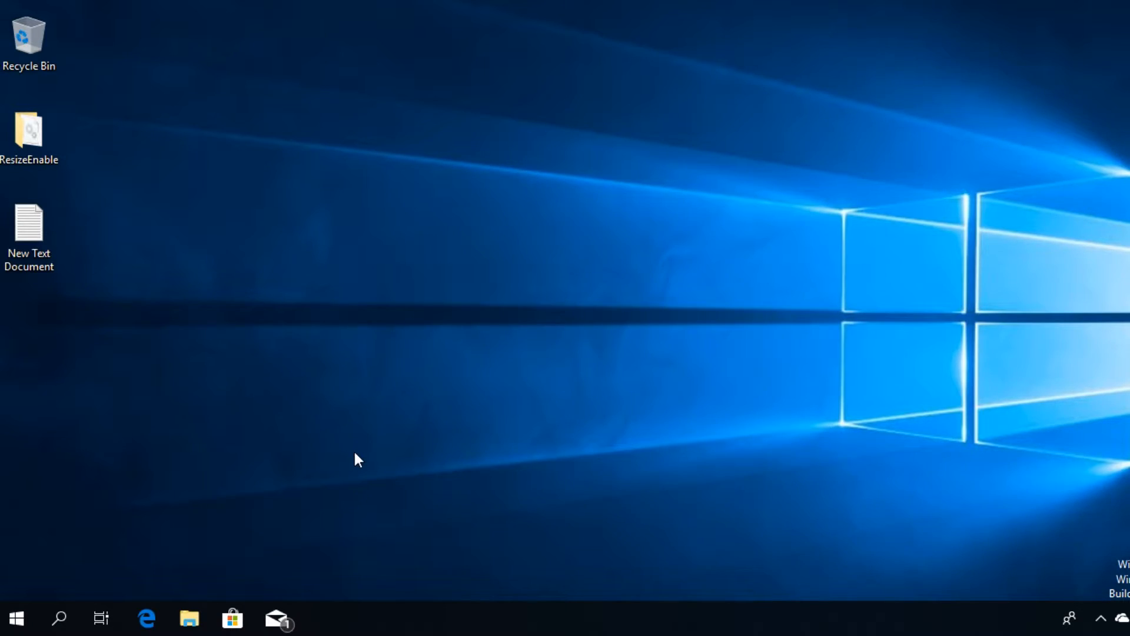
Step: Bring up the Run dialog with Win+R to enter gpedit.msc
key(Win+r)
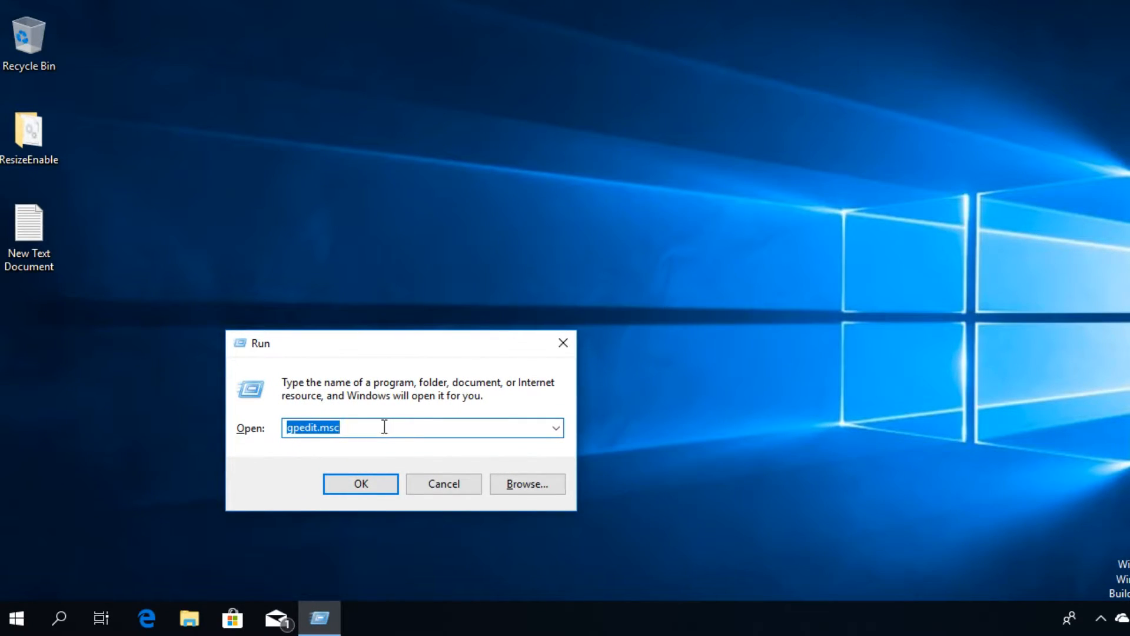
mouse_move(332, 443)
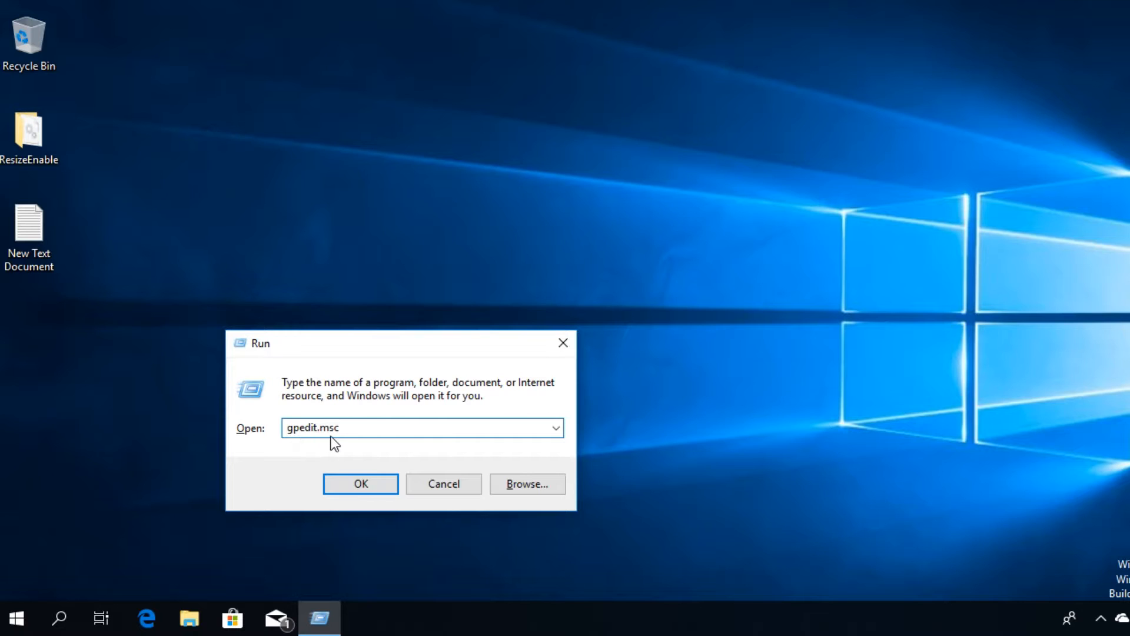
Step: Launch gpedit.msc and expand Computer Configuration > Administrative Templates, scrolling to Windows Components
click(360, 484)
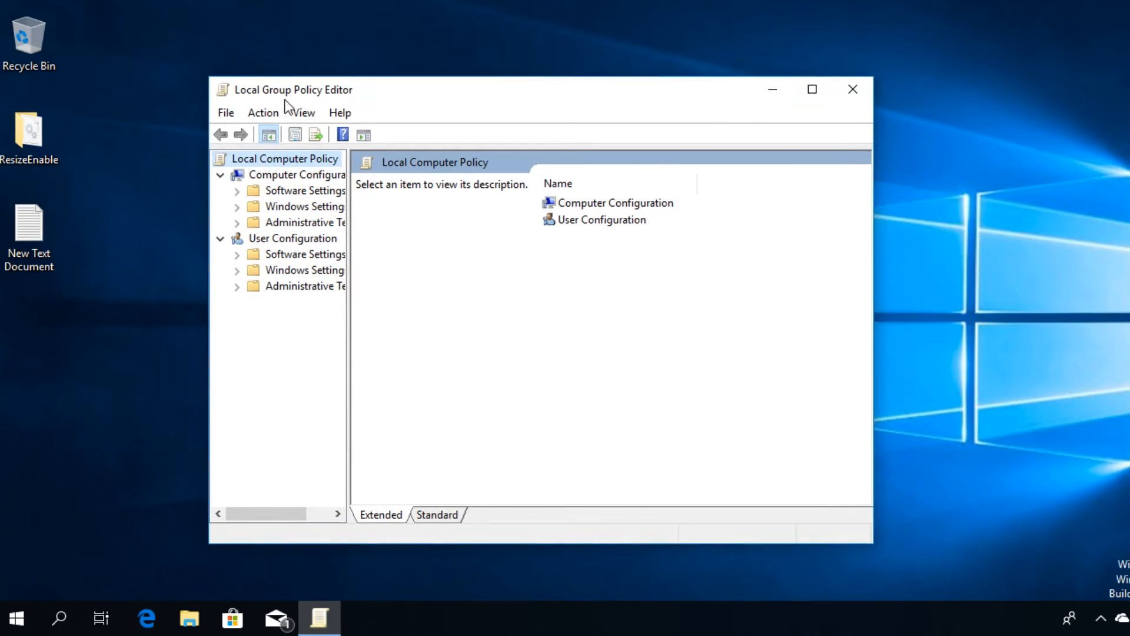
mouse_move(455, 196)
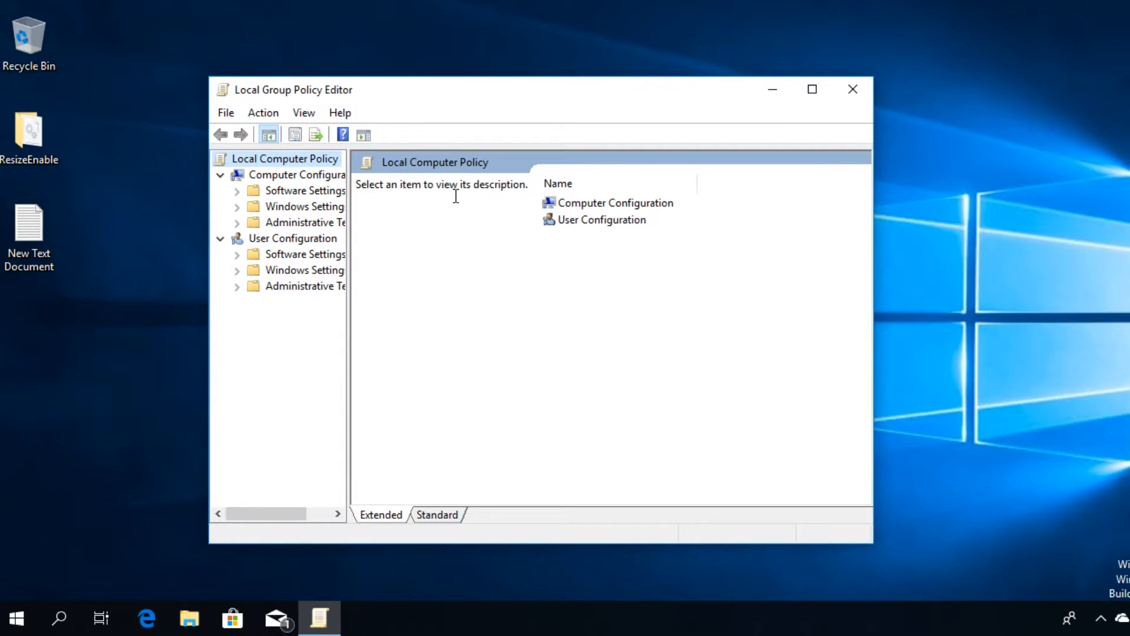
click(296, 174)
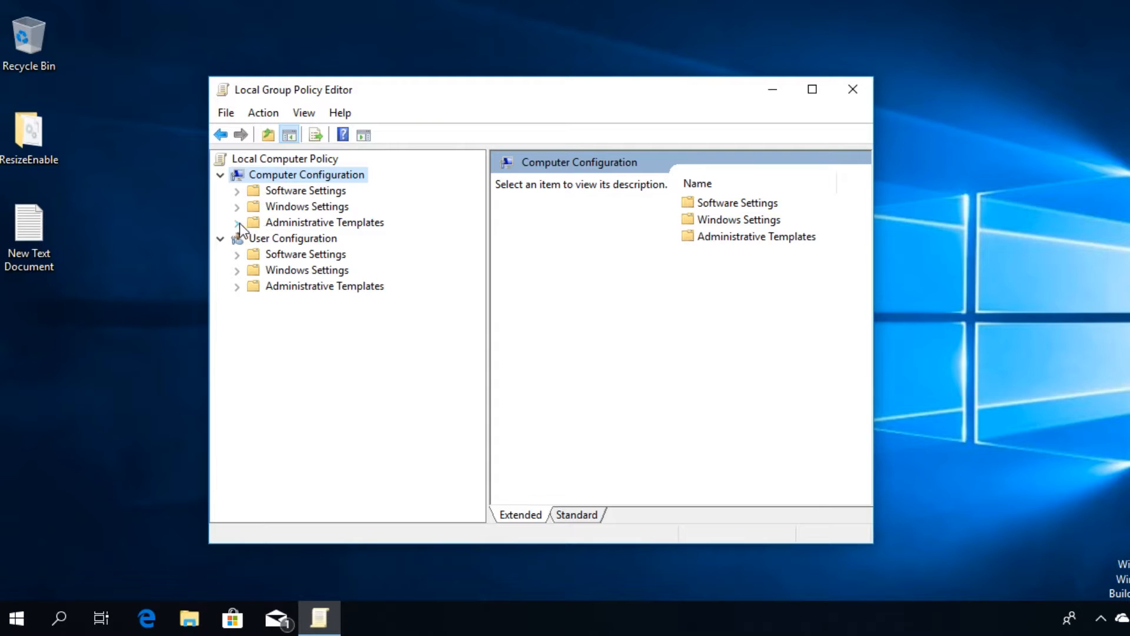
click(236, 221)
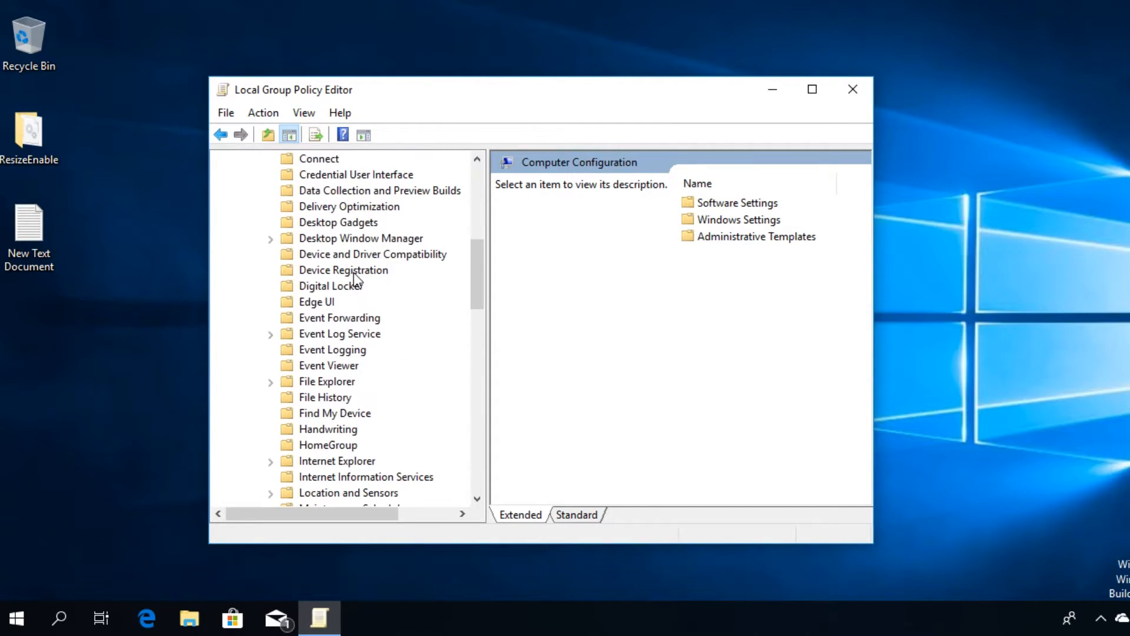
scroll(down, 3)
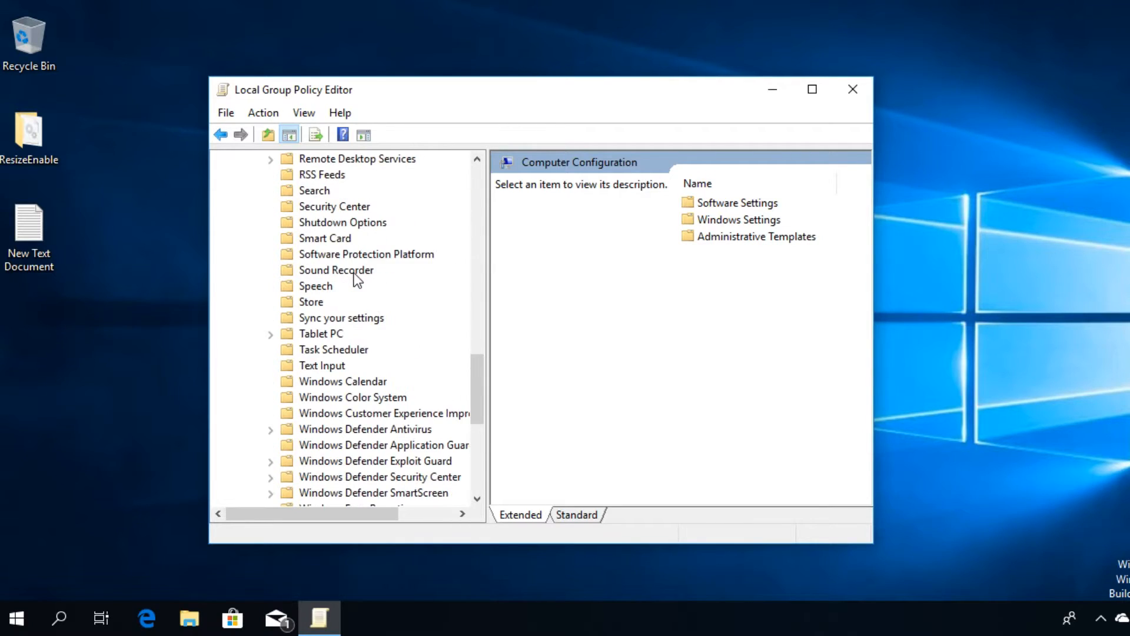
scroll(down, 3)
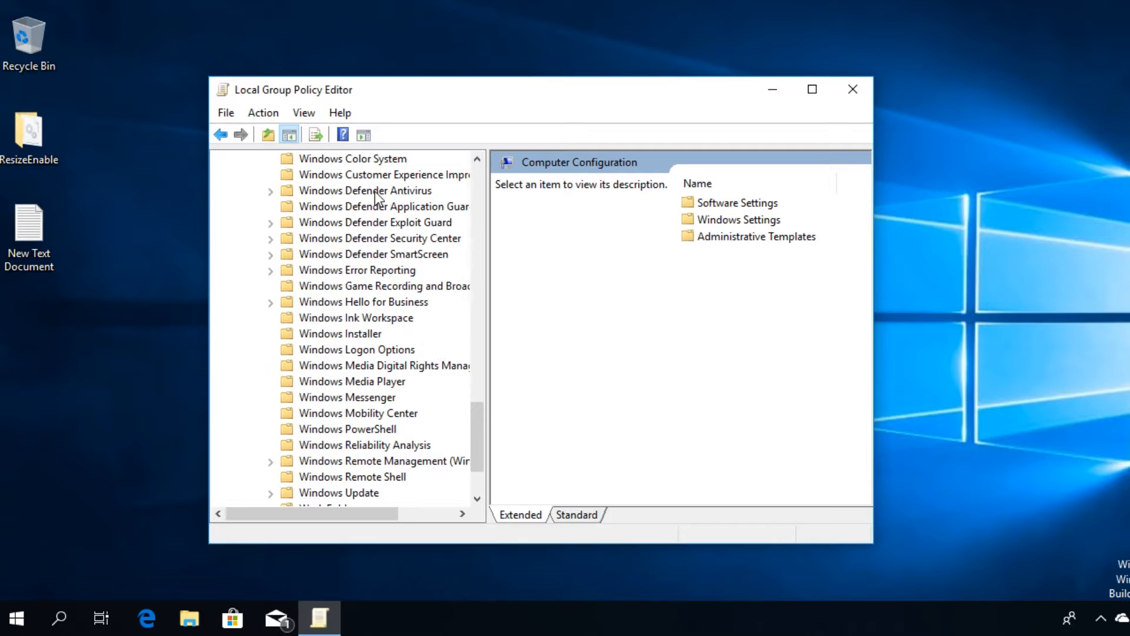
Step: Select the Windows Defender Antivirus folder and the 'Turn off Windows Defender Antivirus' setting
click(366, 190)
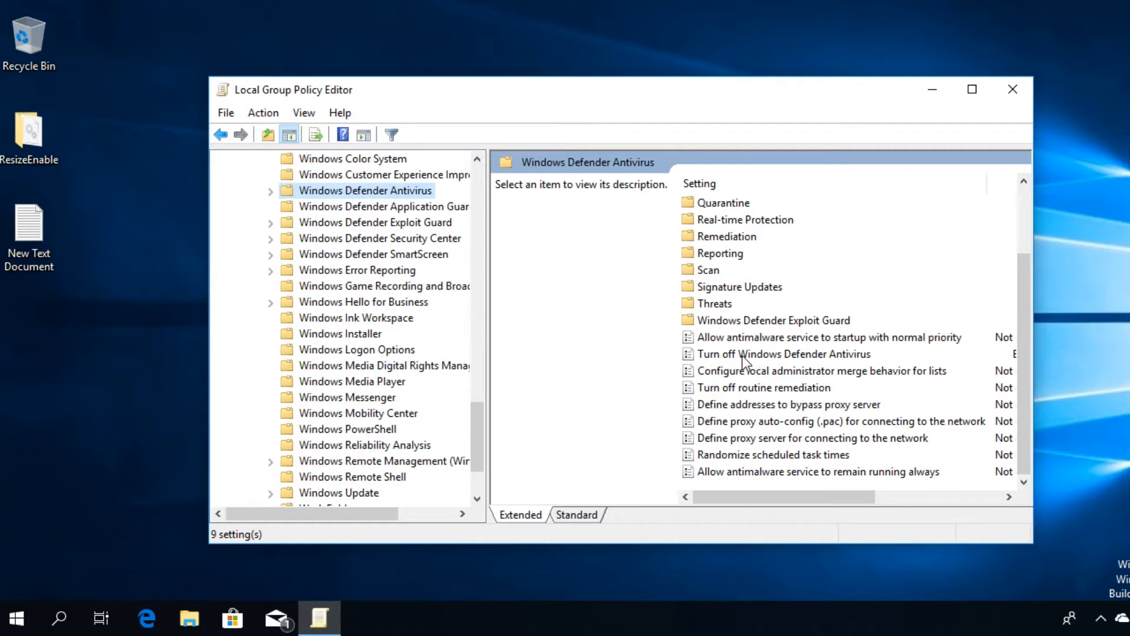
click(782, 353)
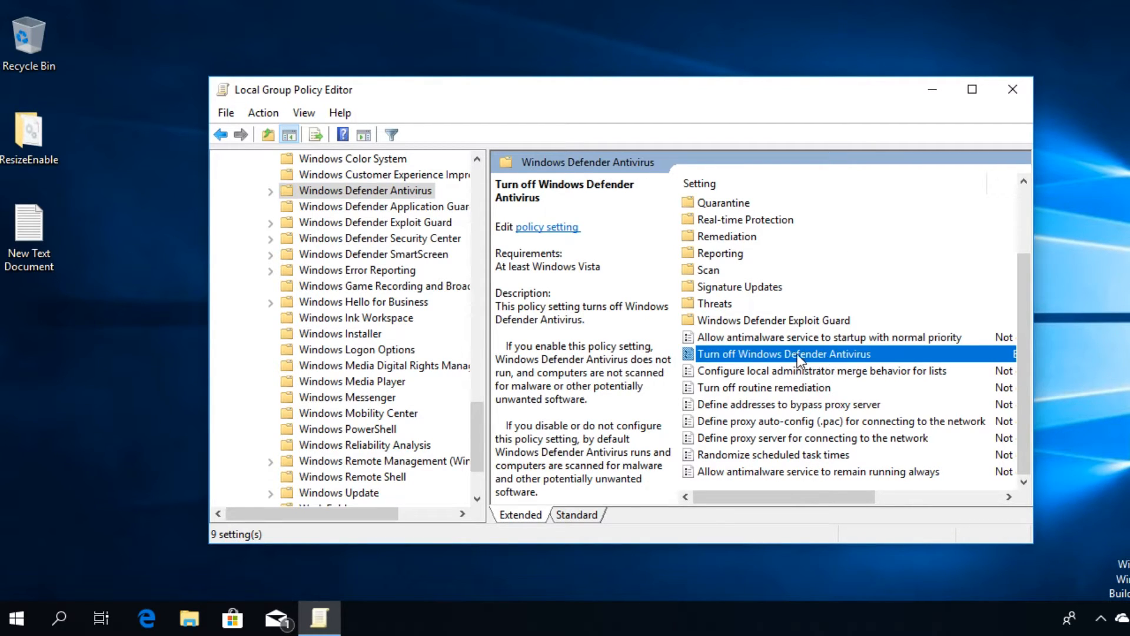
double_click(784, 353)
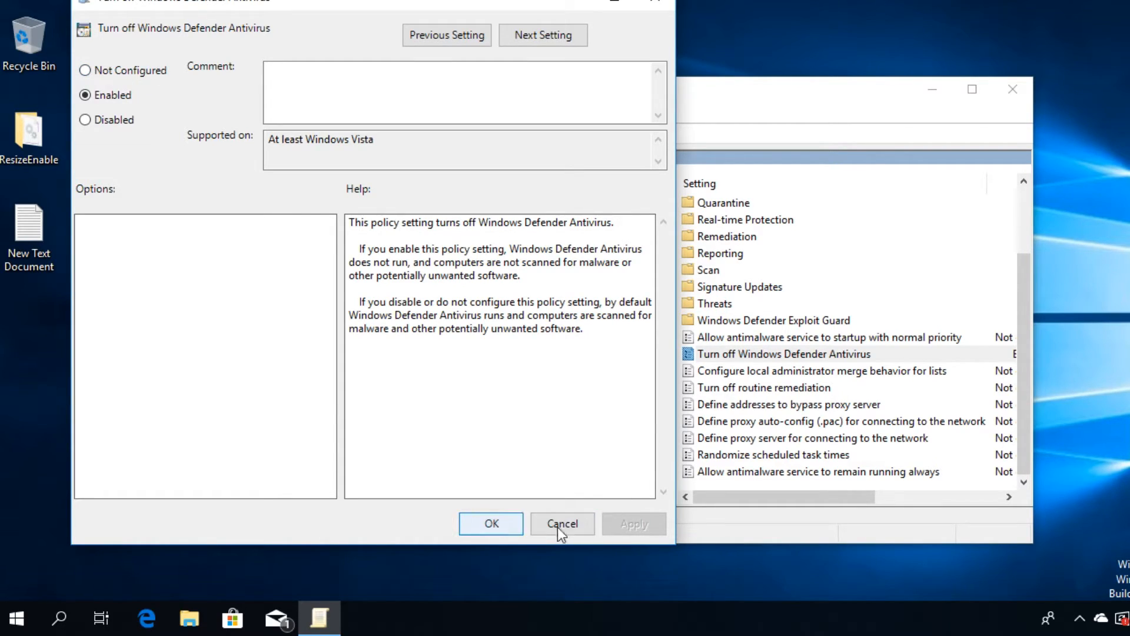
click(561, 523)
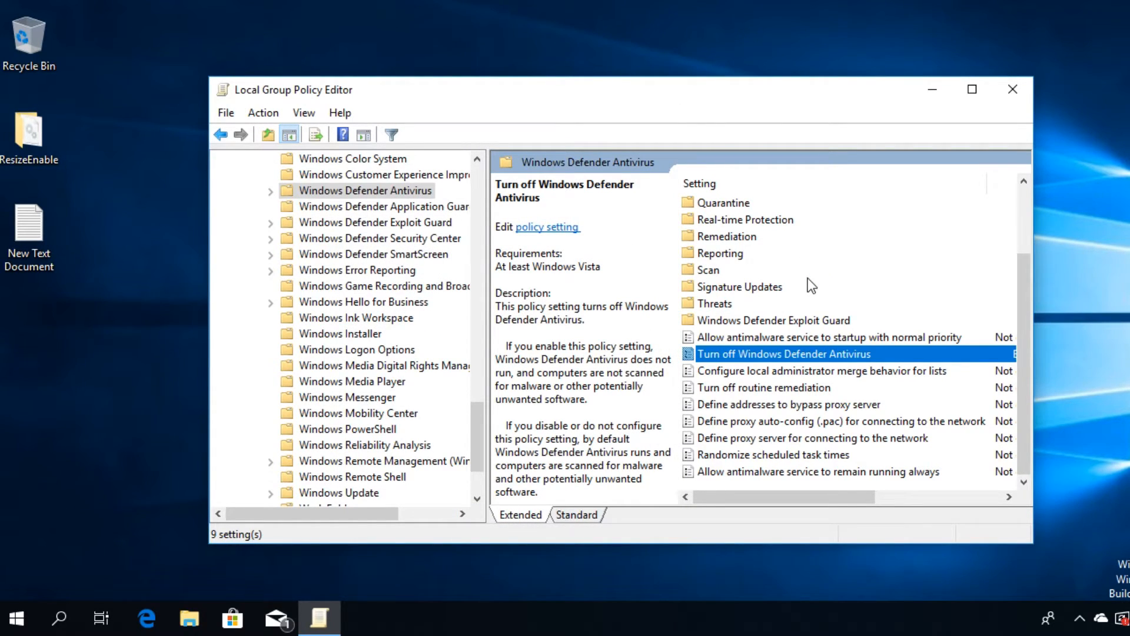
click(1012, 89)
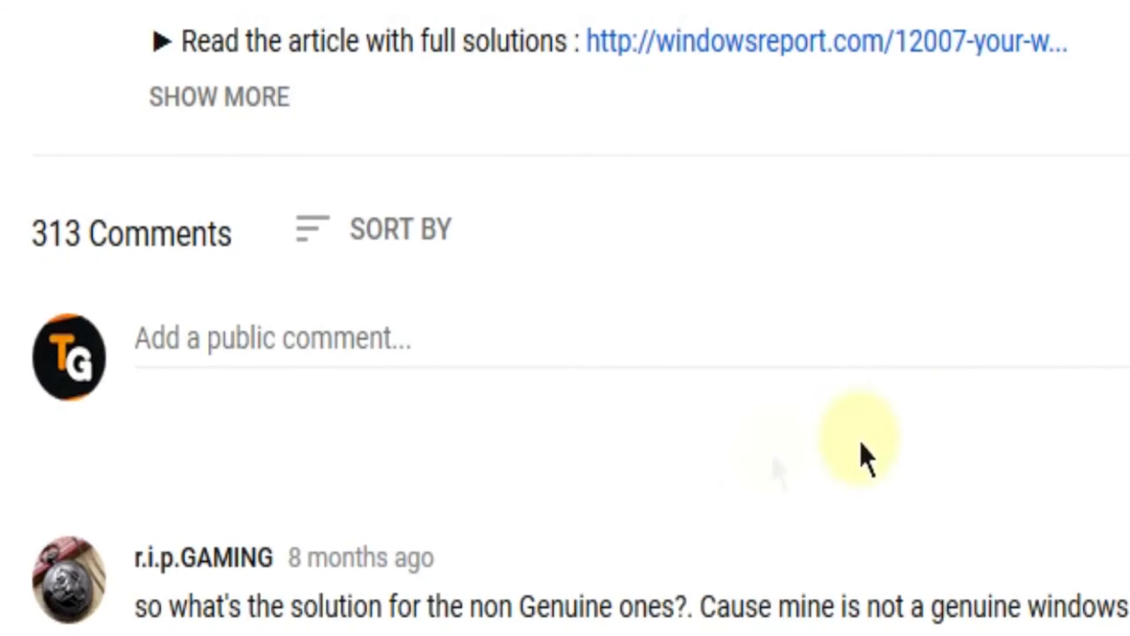
Step: Activate the 'Add a public comment' box under the YouTube video
click(288, 339)
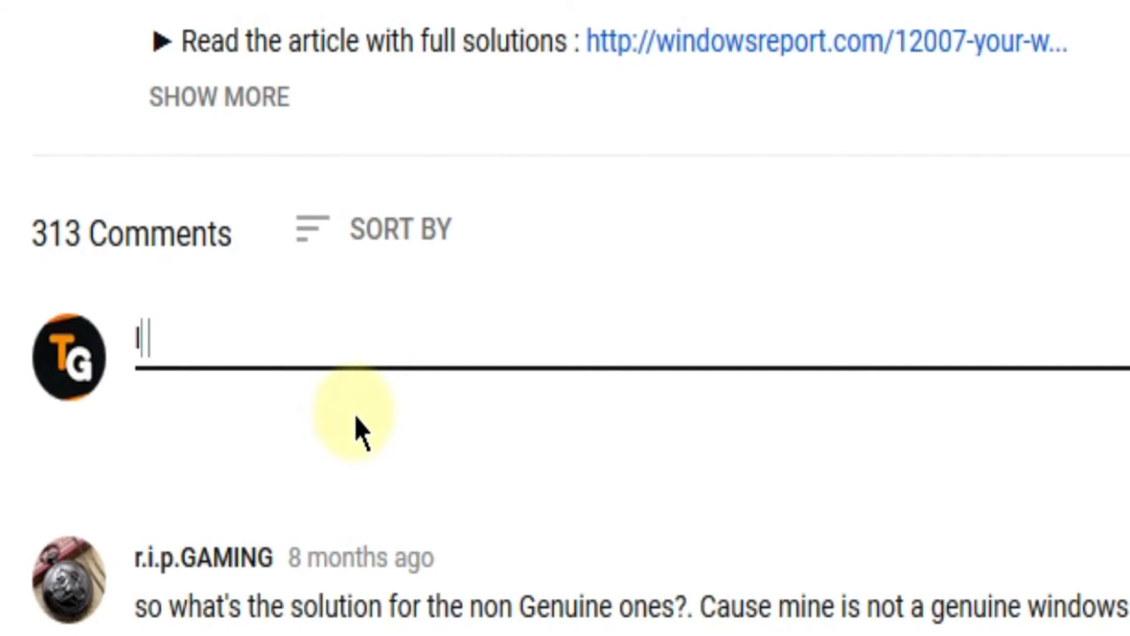